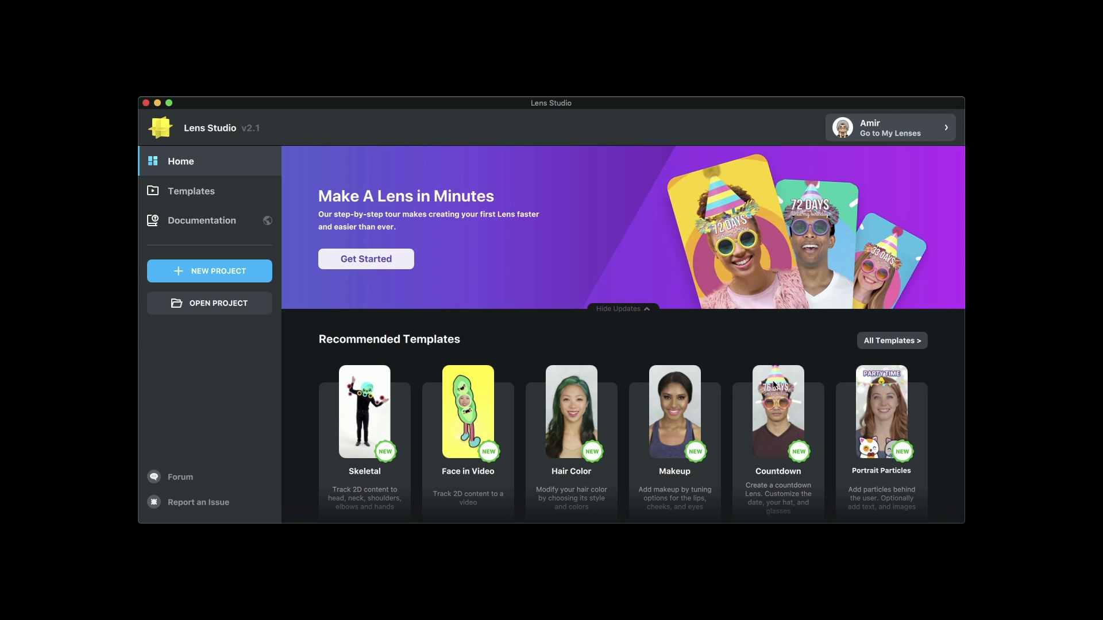
mouse_move(778, 411)
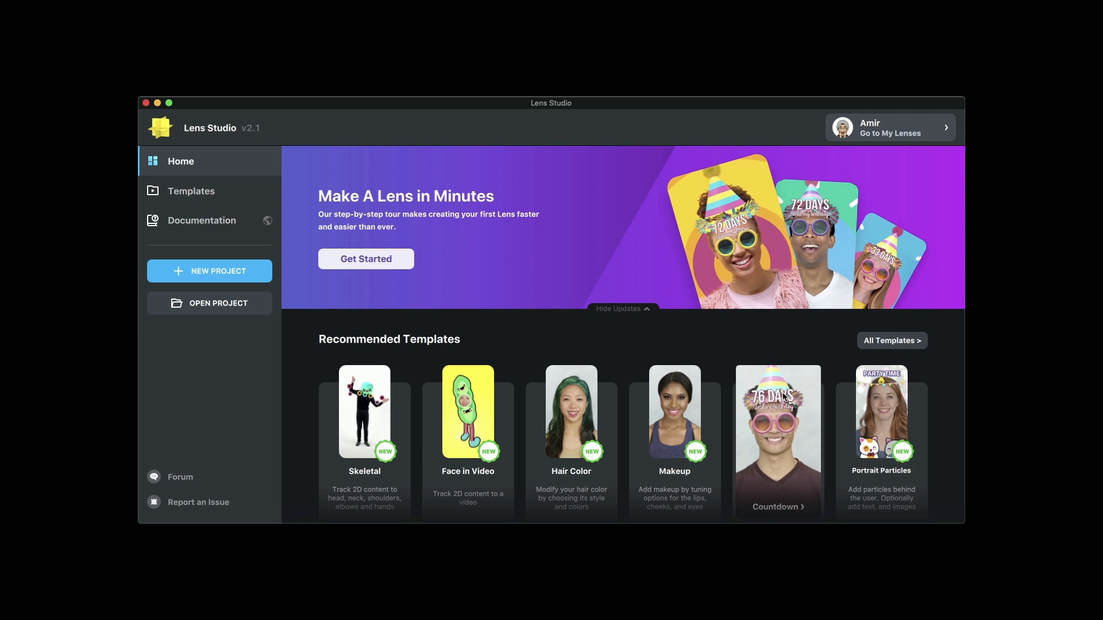
- Open the Countdown template from Recommended Templates as a new project
click(777, 441)
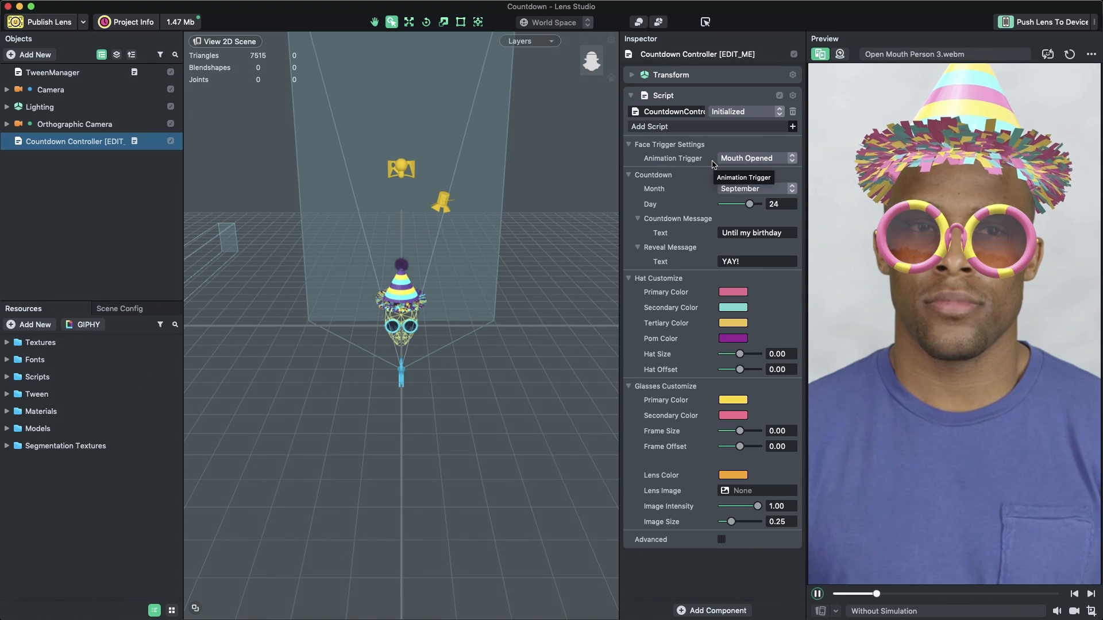
- Set the countdown's Animation Trigger to Tap and open the Month list
click(756, 157)
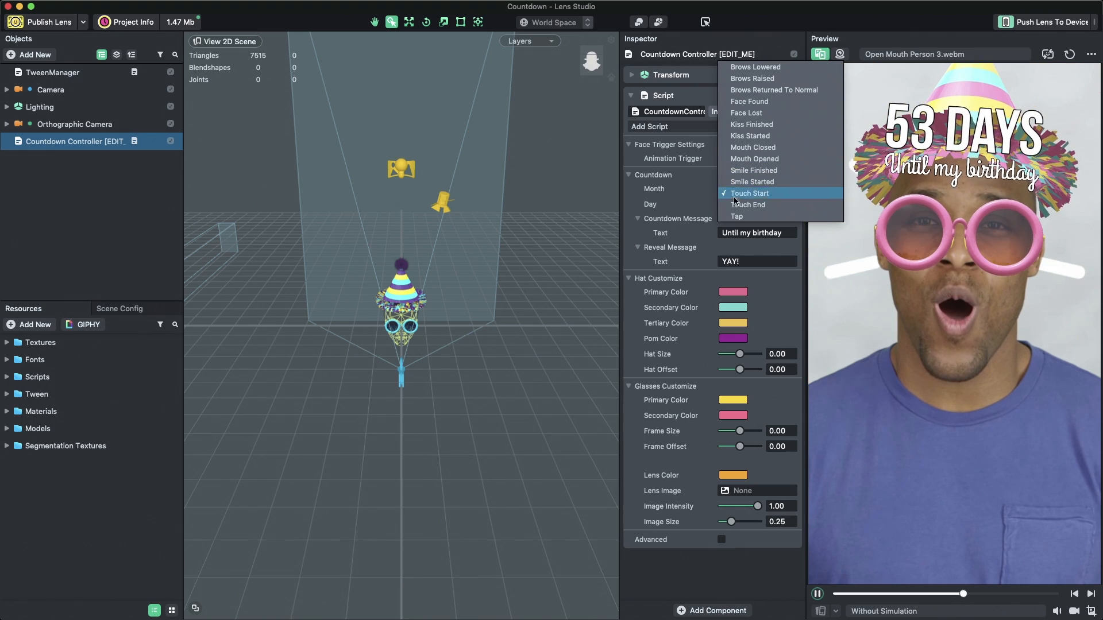
click(736, 216)
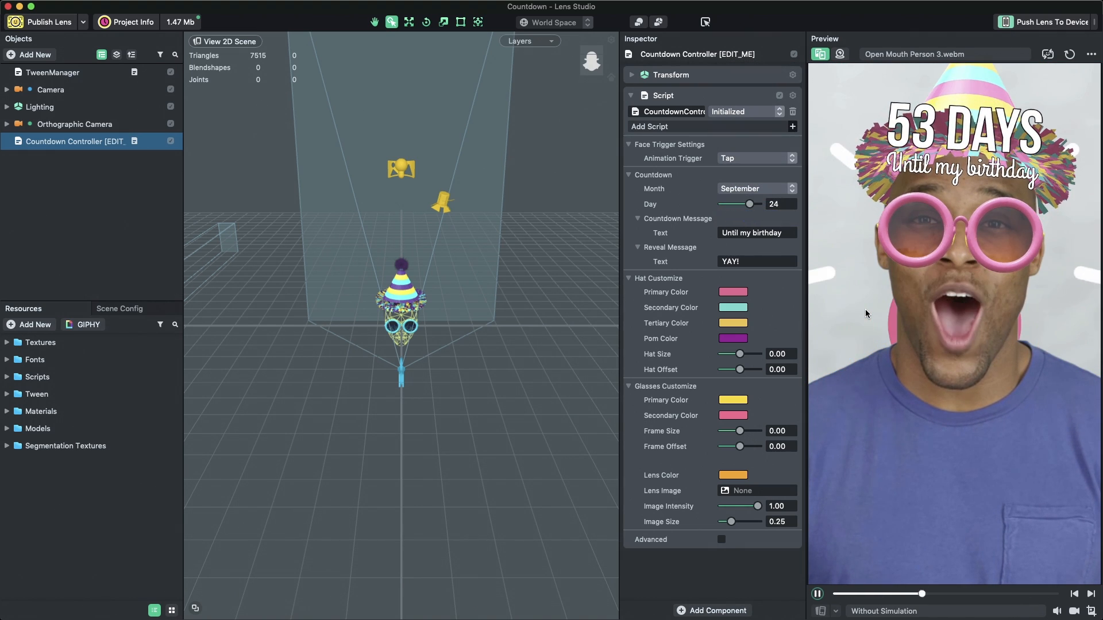
click(756, 189)
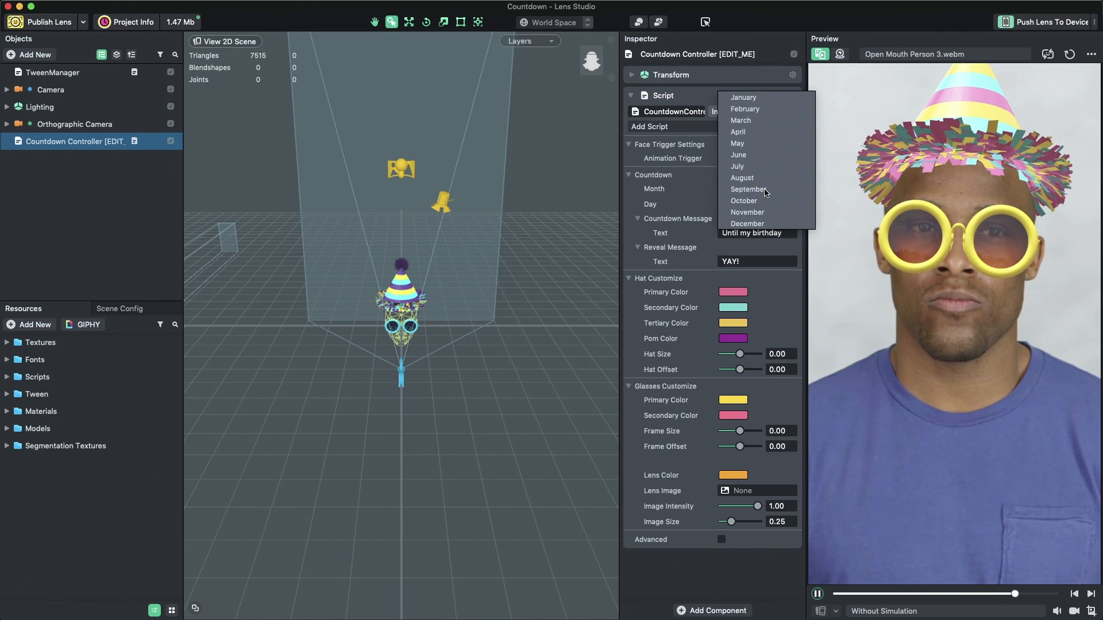
- Choose August as the countdown month
click(742, 177)
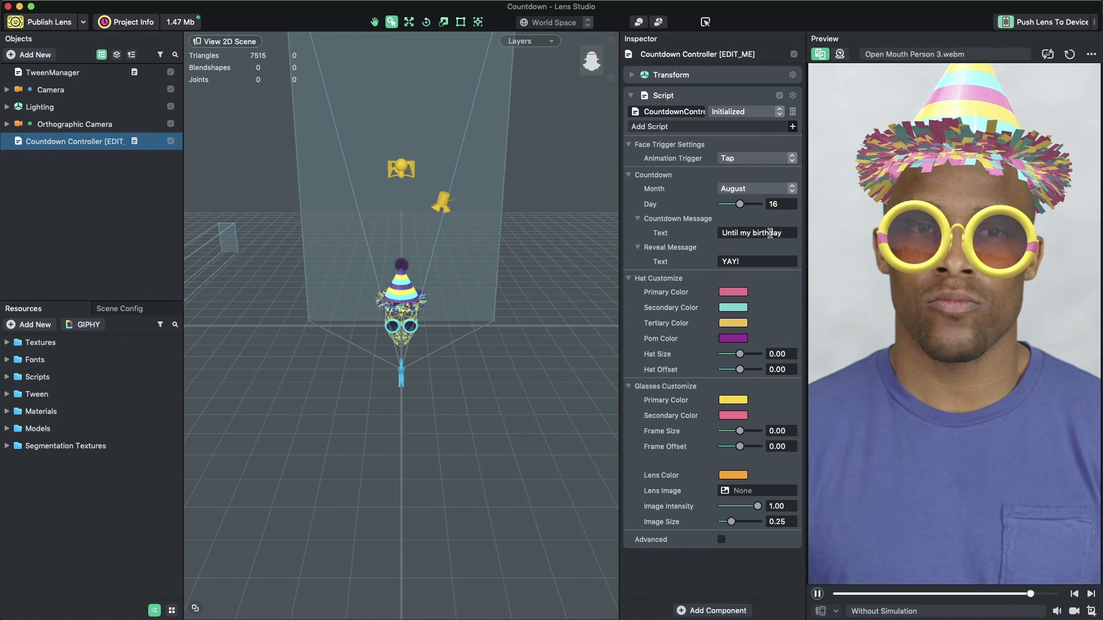
- Replace 'birthday' with 'graduation' so the message reads 'Until my graduation'
double_click(766, 232)
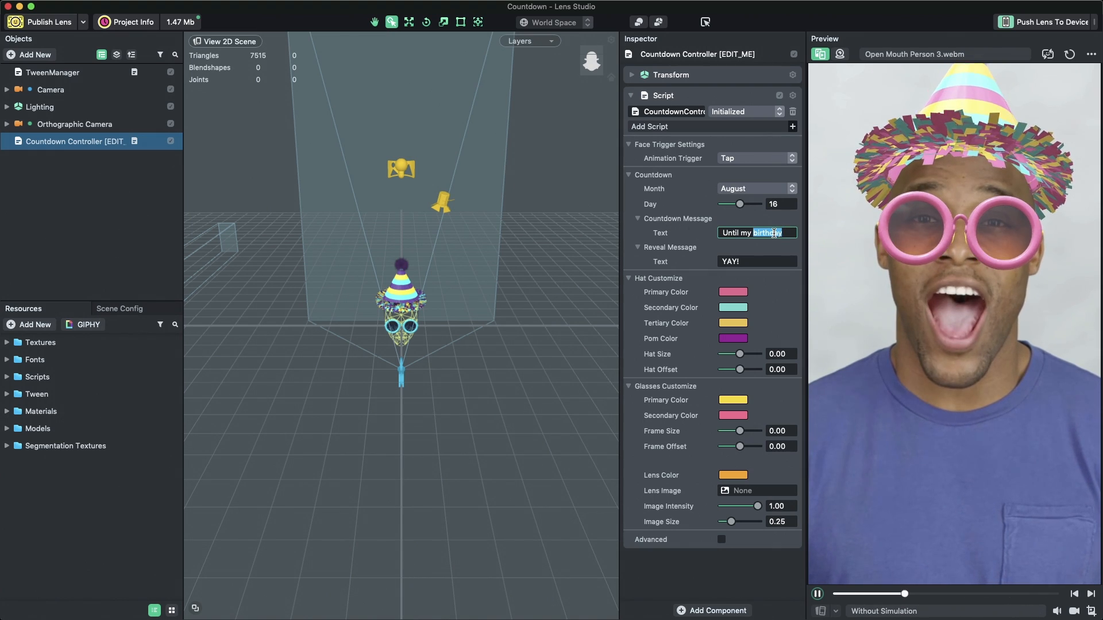
text(graduation)
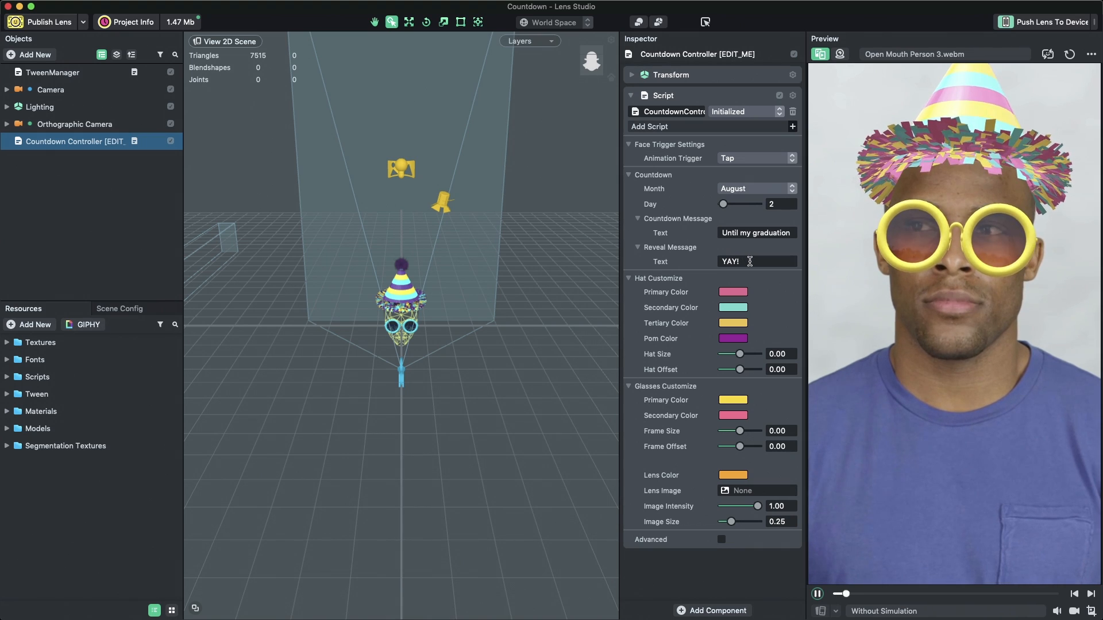
- Change the reveal message to 'WOOHOO!' and pick a new hat secondary colour
triple_click(757, 260)
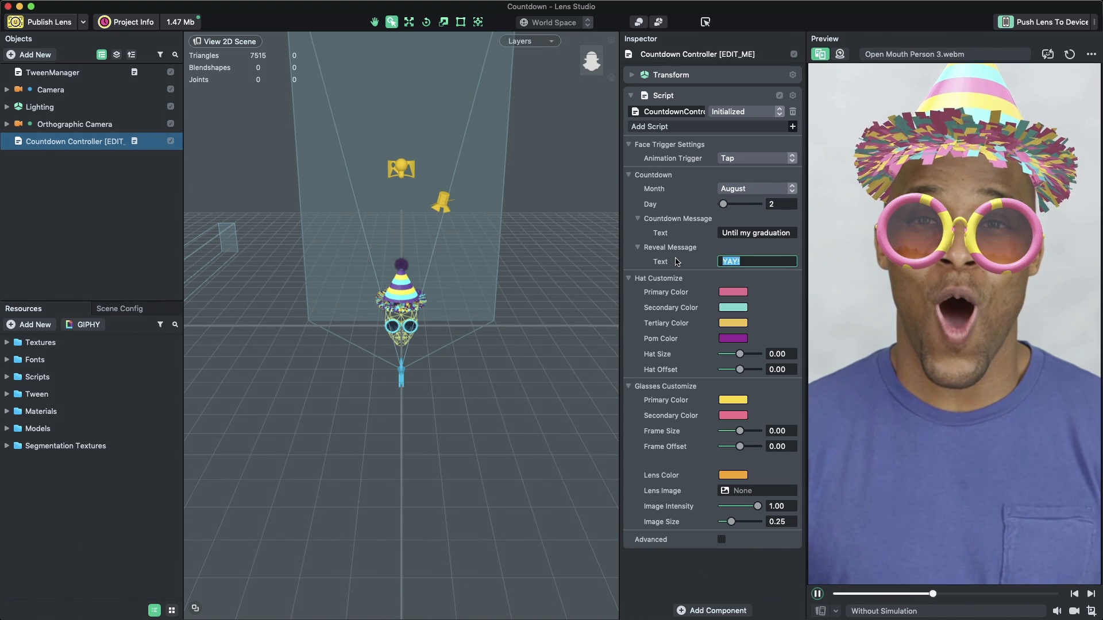
text(WOOHOO)
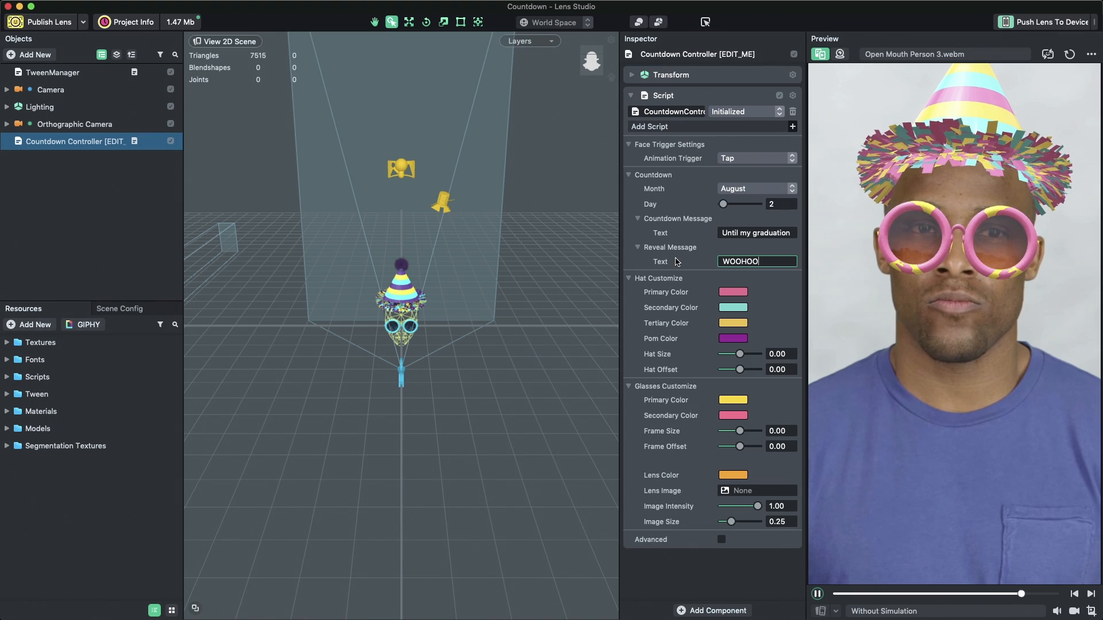
text(!)
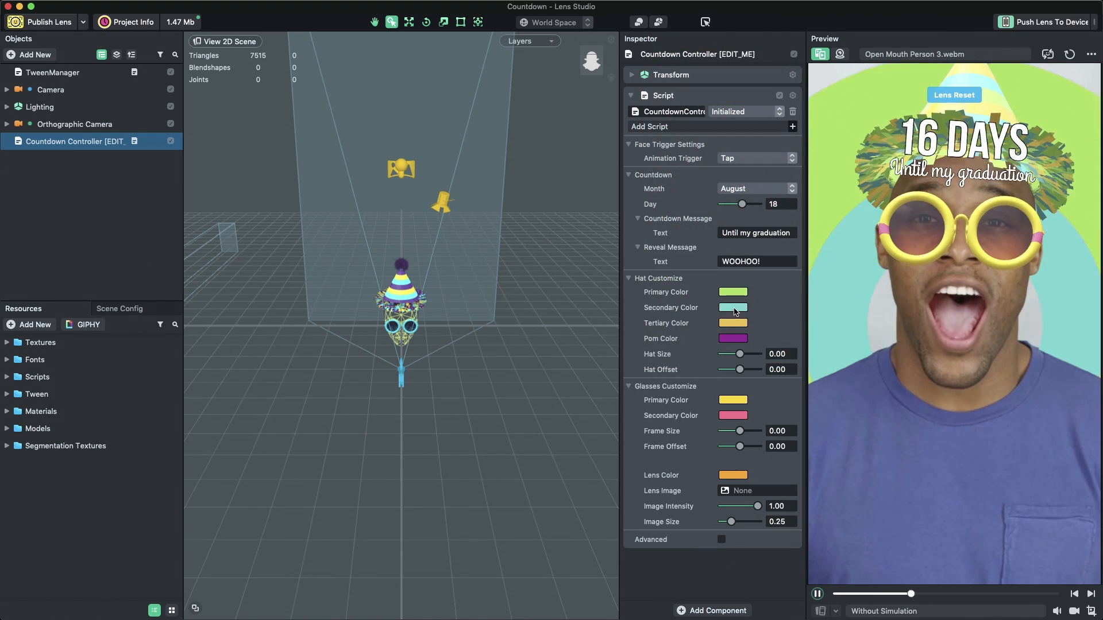
click(732, 307)
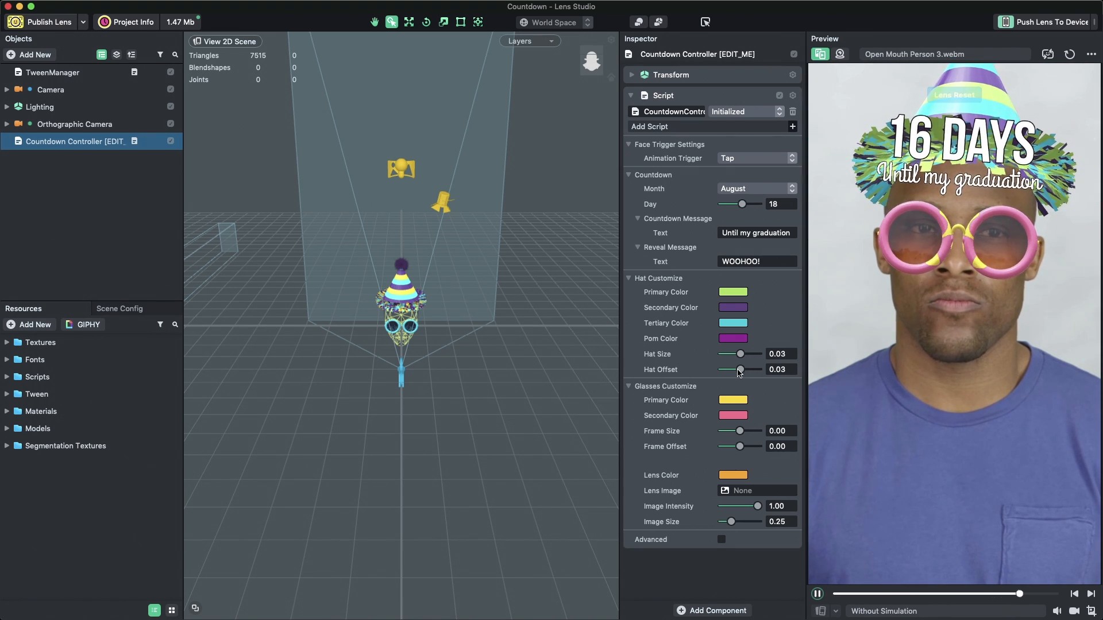
click(6, 89)
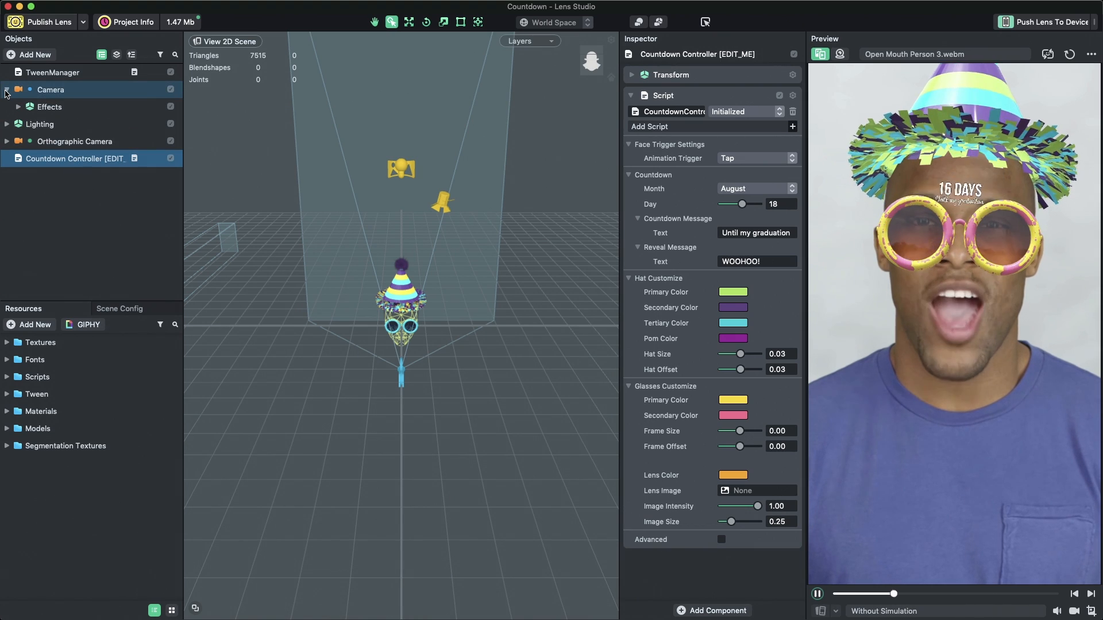
click(6, 89)
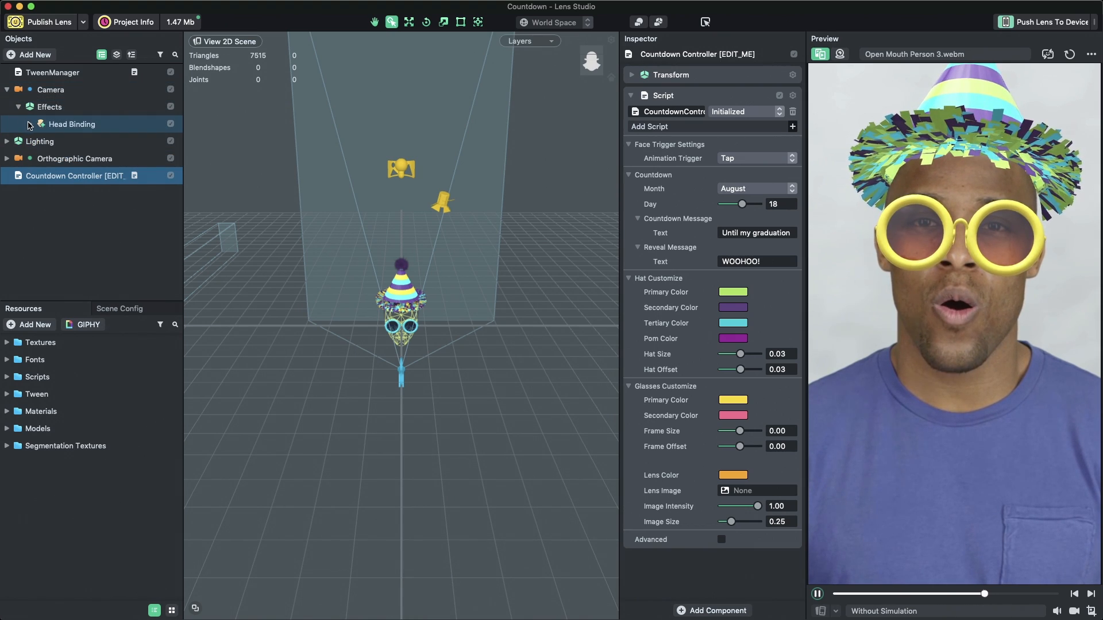
click(30, 125)
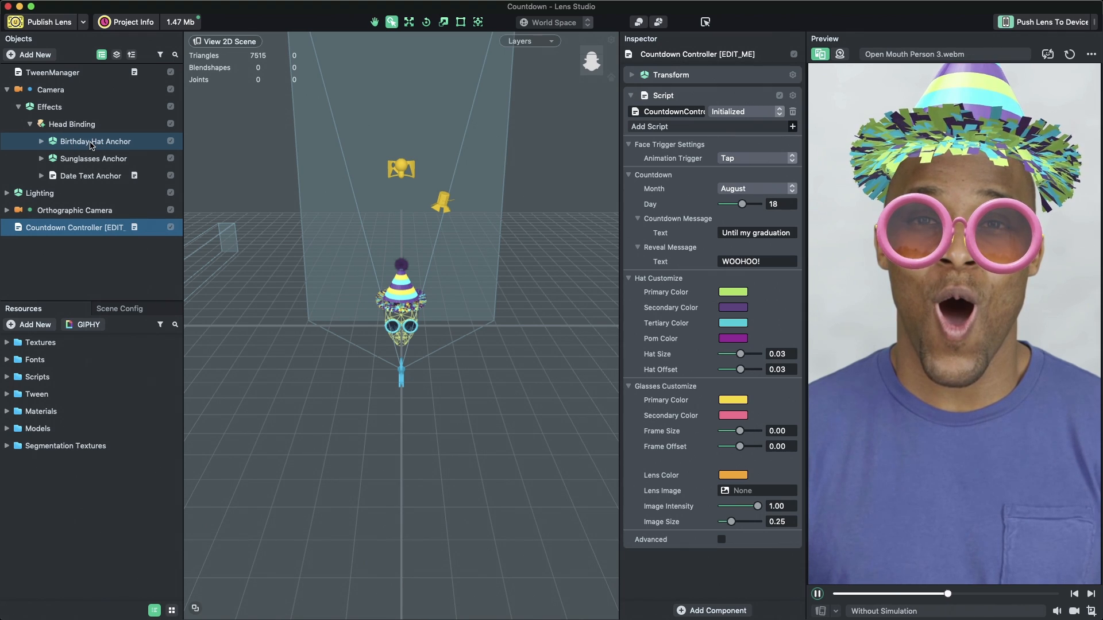
click(6, 89)
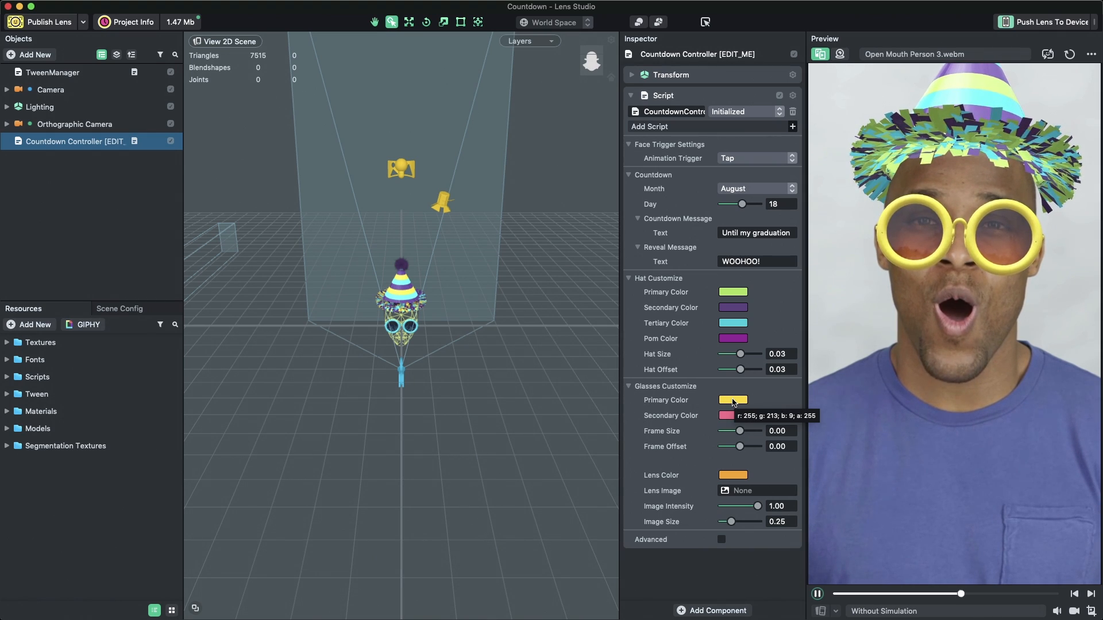
- Make the glasses' primary colour purple
click(732, 400)
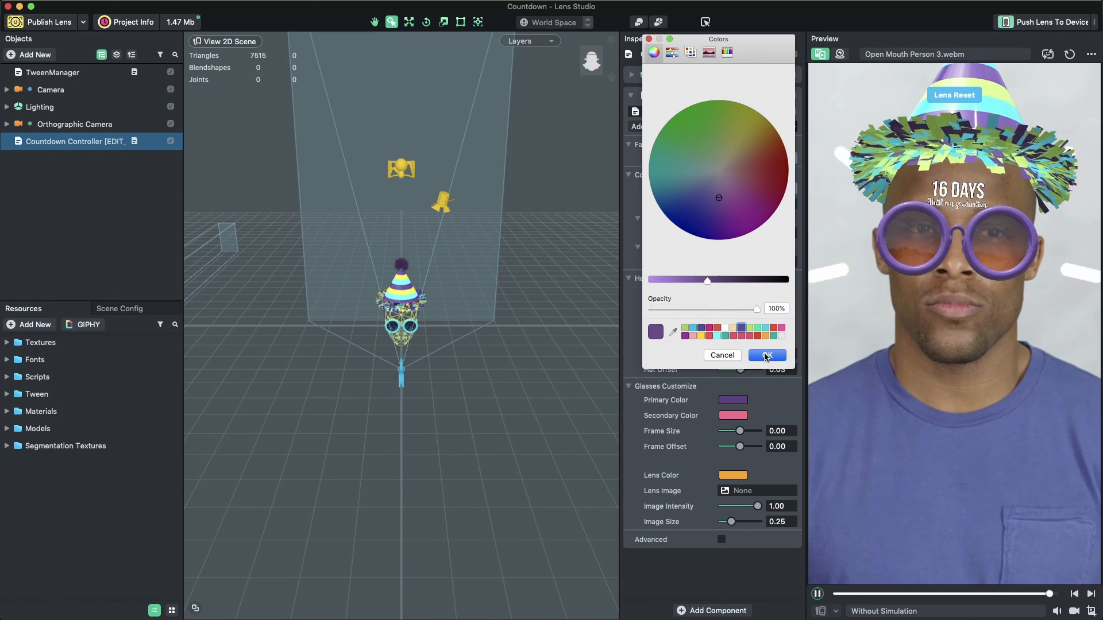
click(765, 355)
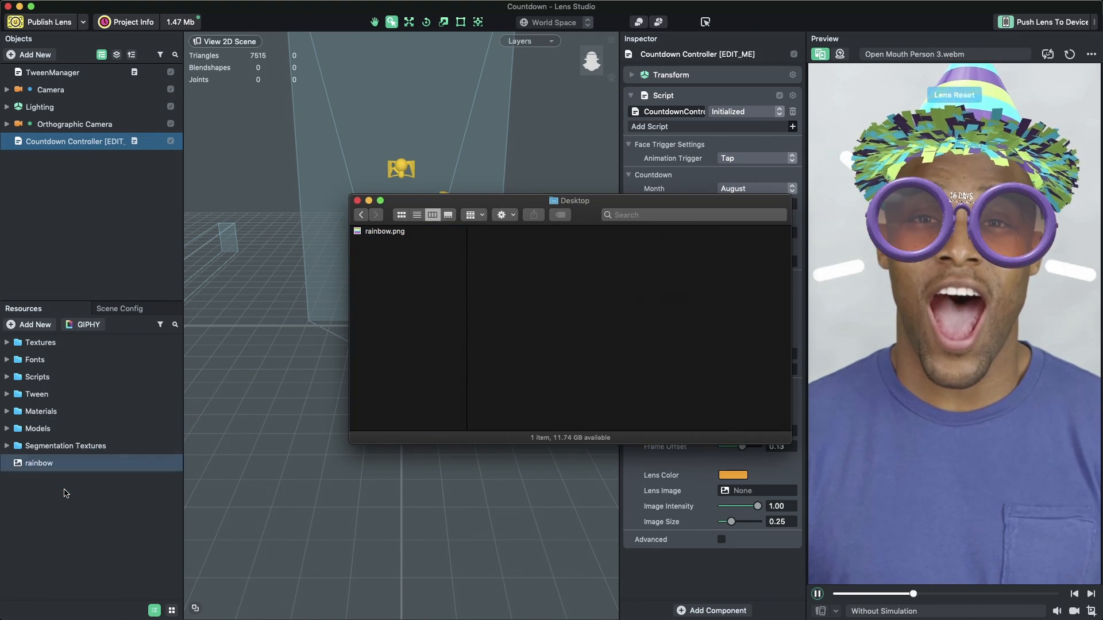
- Apply the rainbow texture to the glasses lenses and expand Camera in Objects
click(357, 201)
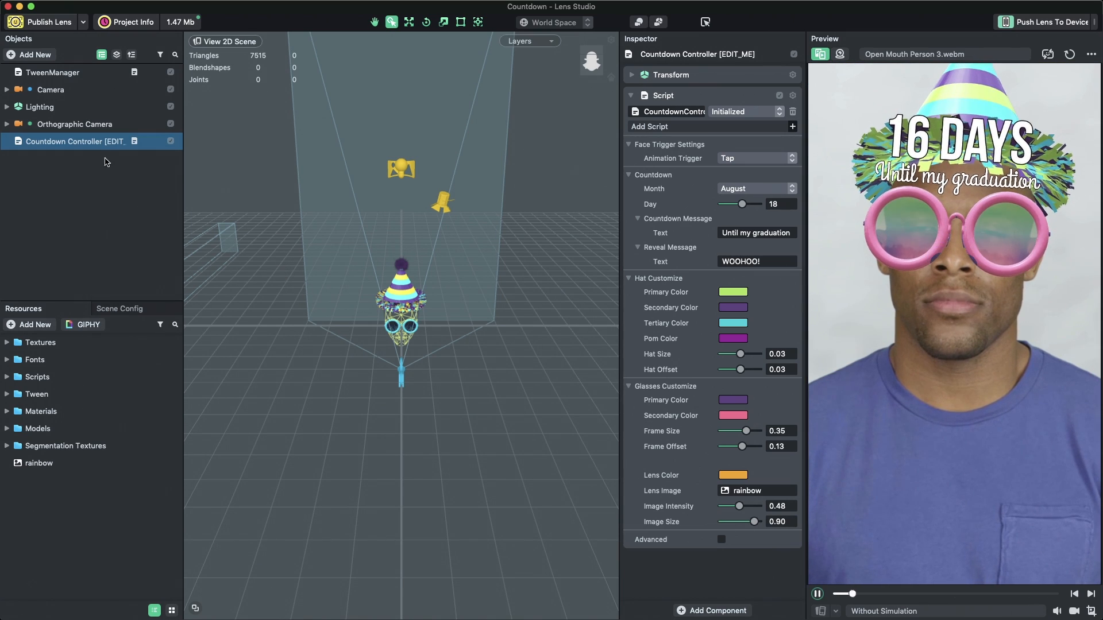
click(7, 89)
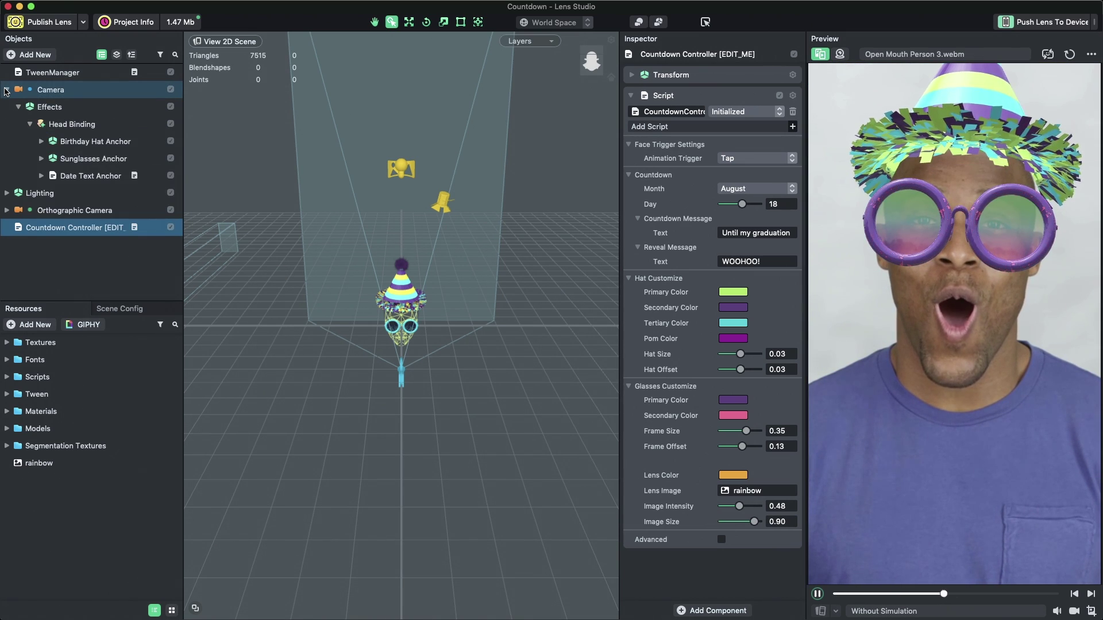